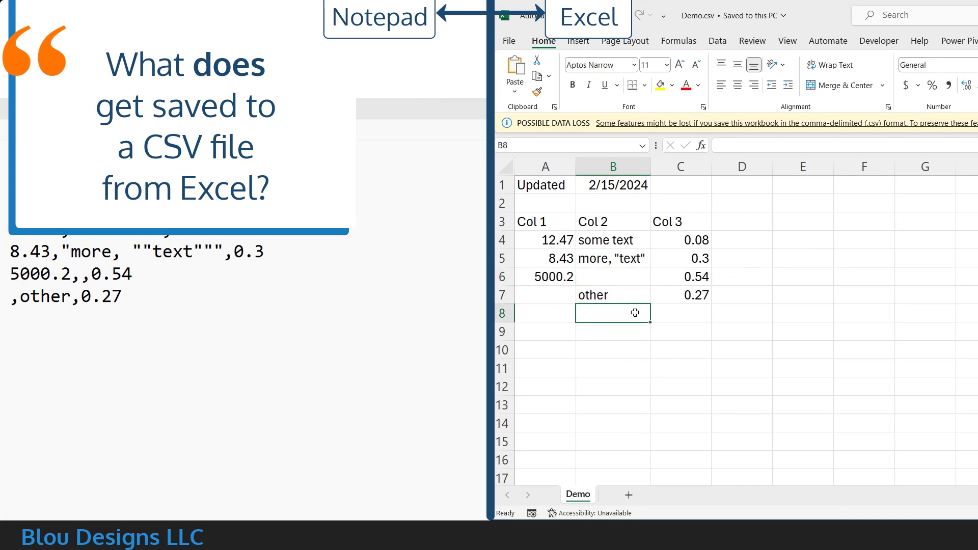
Enter 'new value' in B8 and change C7 from 0.27 to 0.72
text(new value)
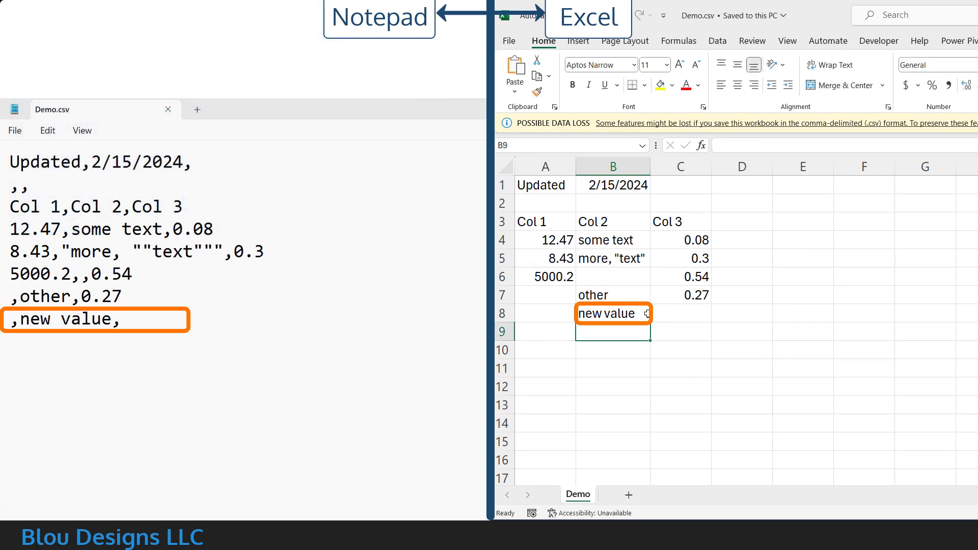
click(679, 295)
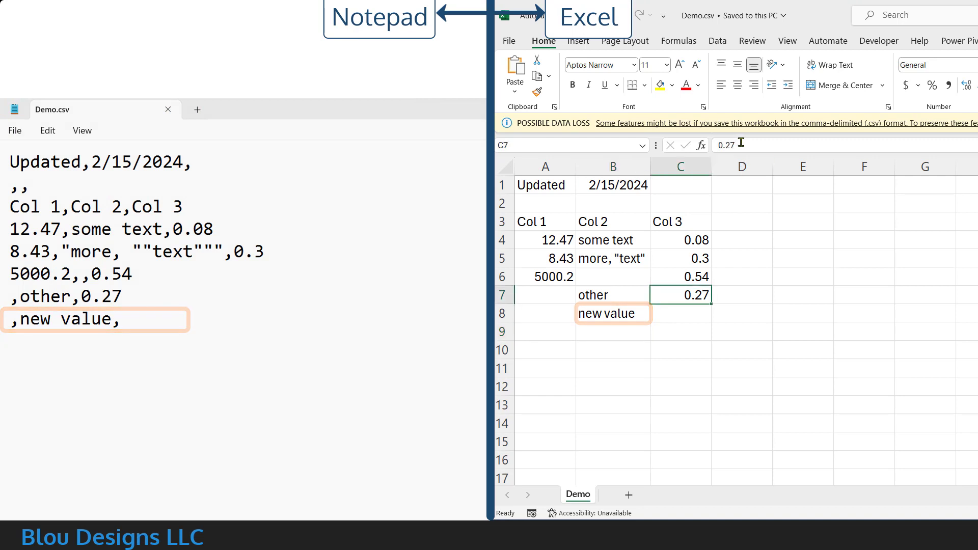
text(0.72)
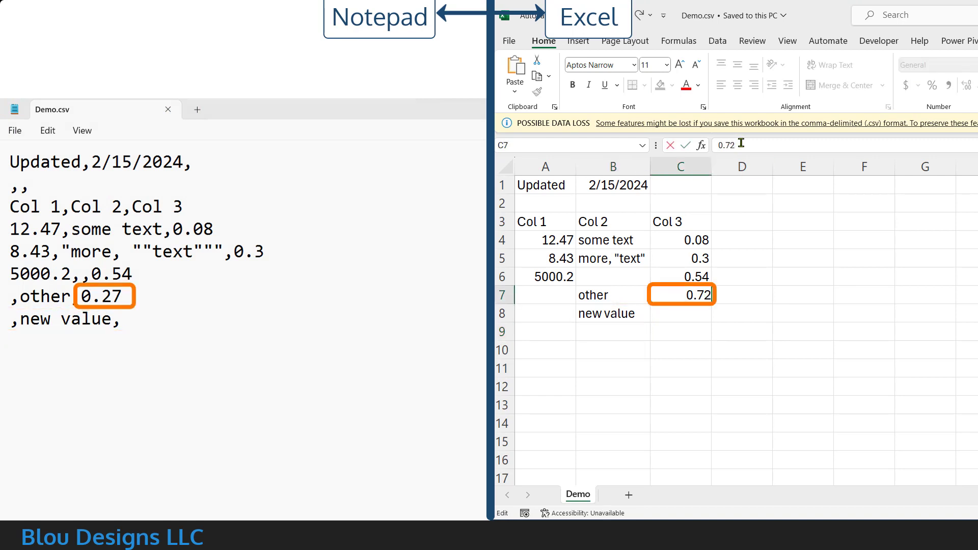
key(enter)
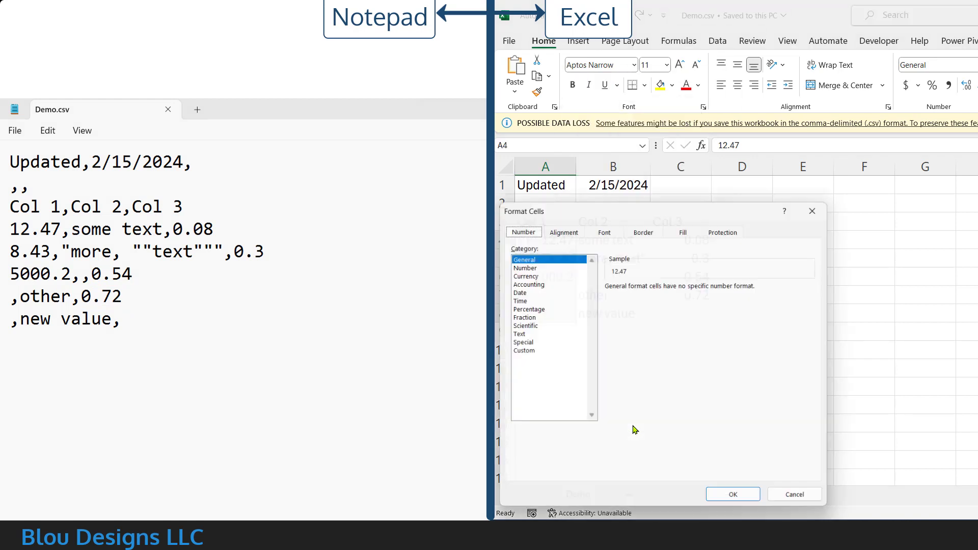
Format Col 1 as Number with 2 decimals and thousands separator, then save the CSV
click(525, 268)
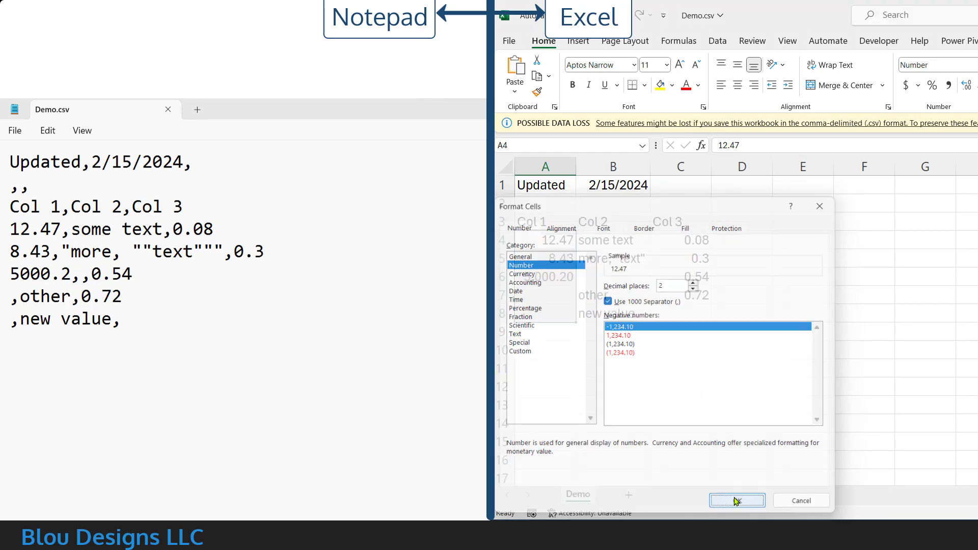
click(736, 500)
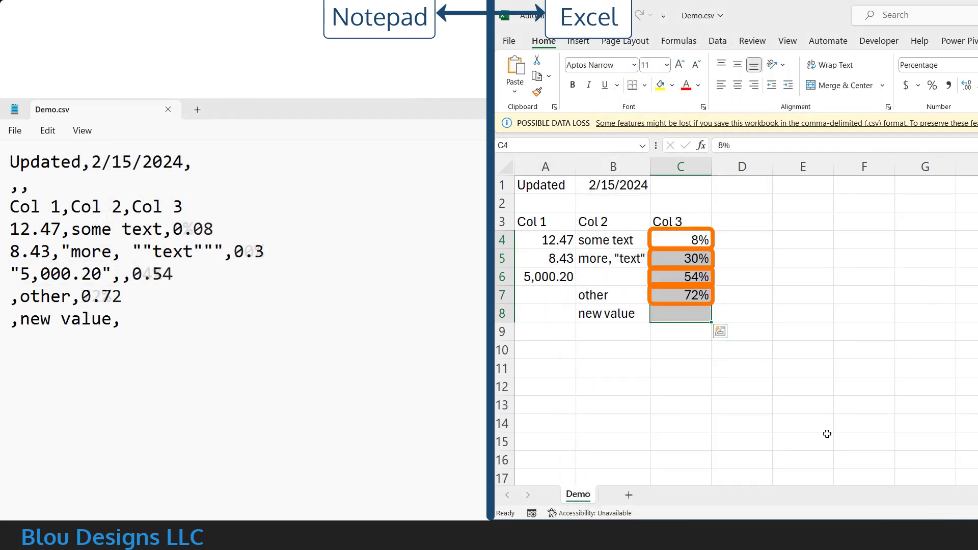
key(ctrl+s)
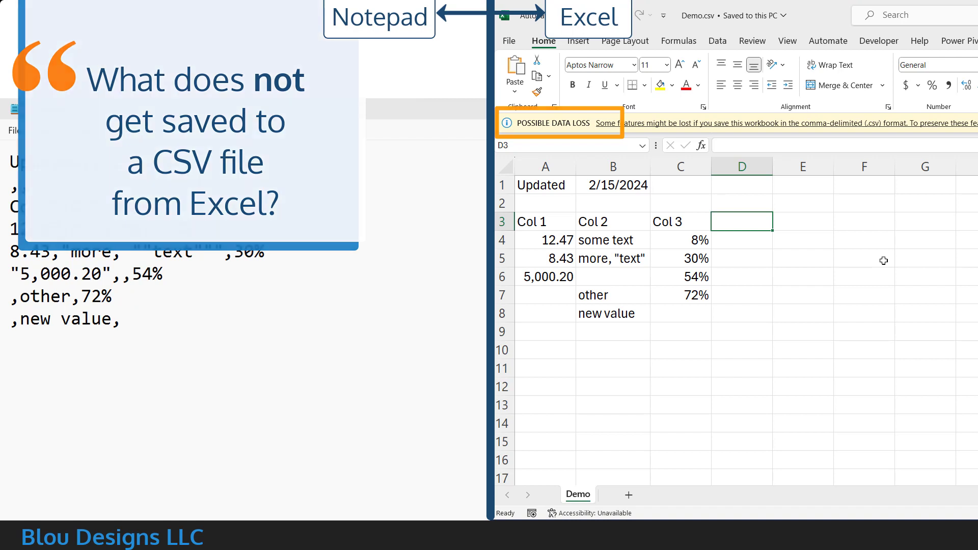
Enter the =A4*C4 formula, select 'other', and fill Col 3 values above 40% light red
text(=)
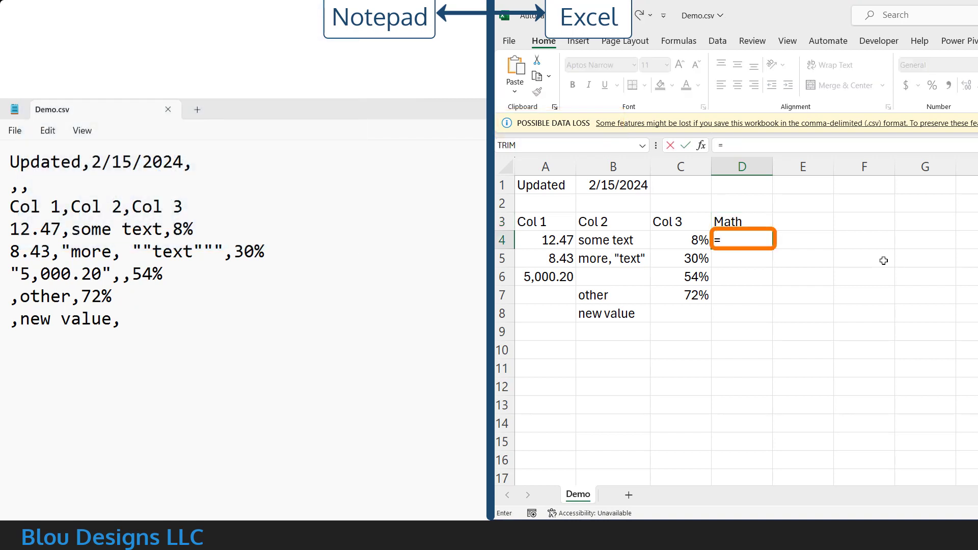
text(A4*C4)
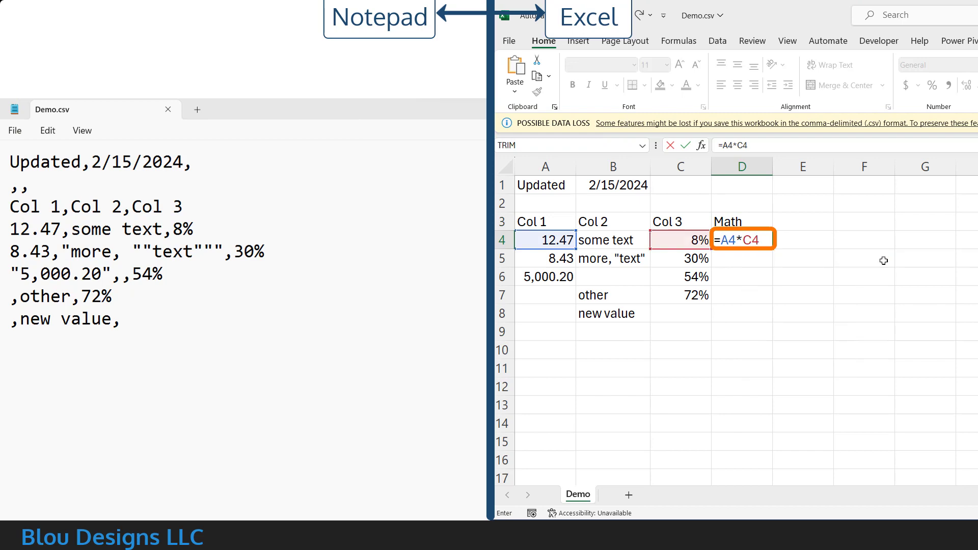
key(Enter)
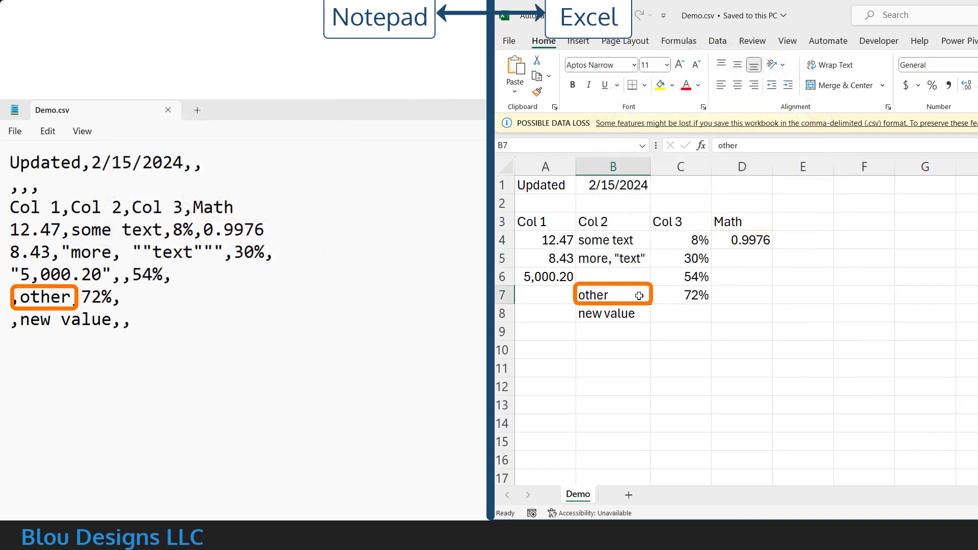
click(572, 85)
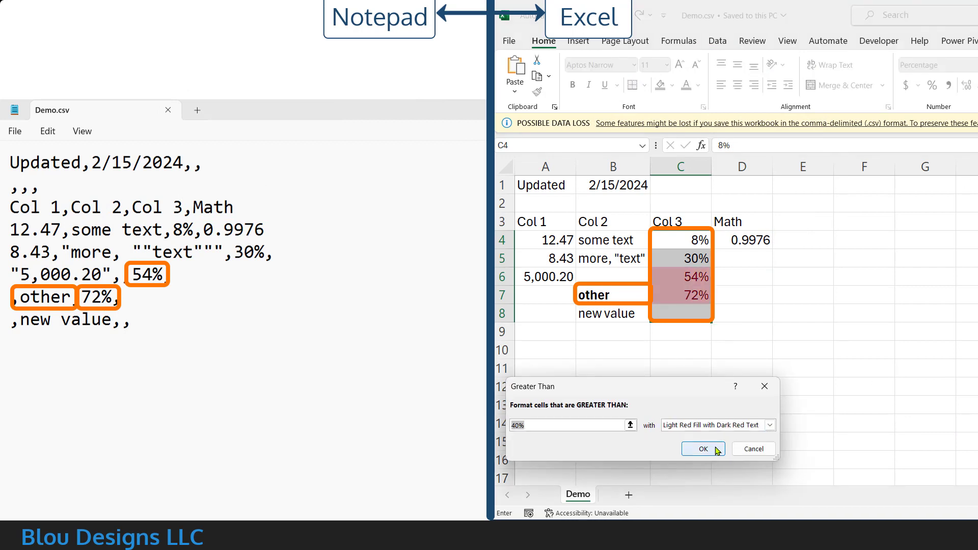
click(701, 448)
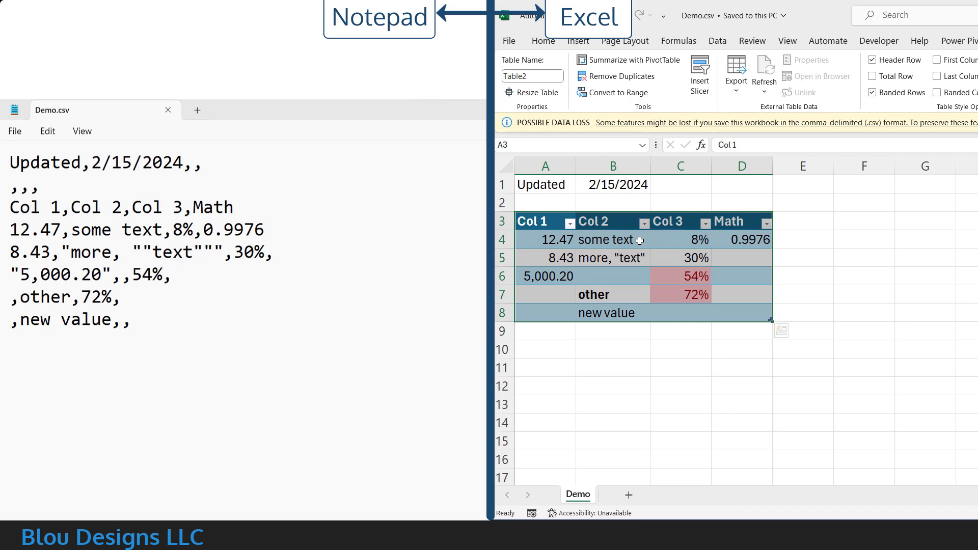
Filter Col 2 so only the 'other' row is shown
click(646, 222)
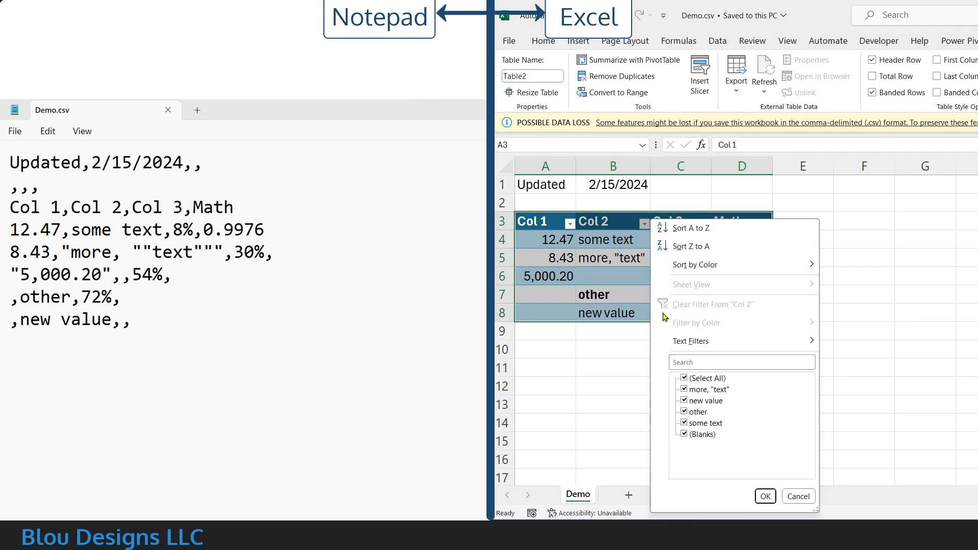
click(684, 378)
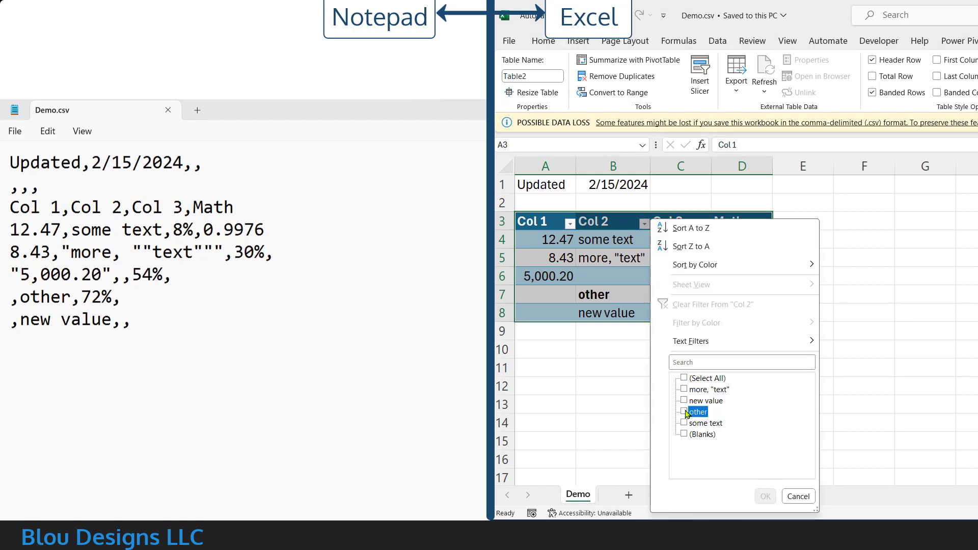
click(764, 496)
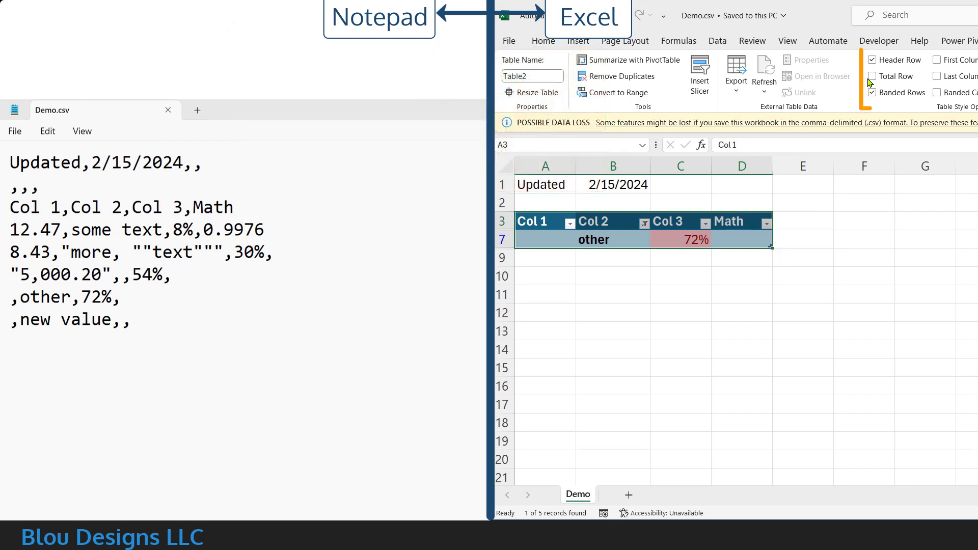
Add a Total Row that counts the Col 2 entries
click(872, 76)
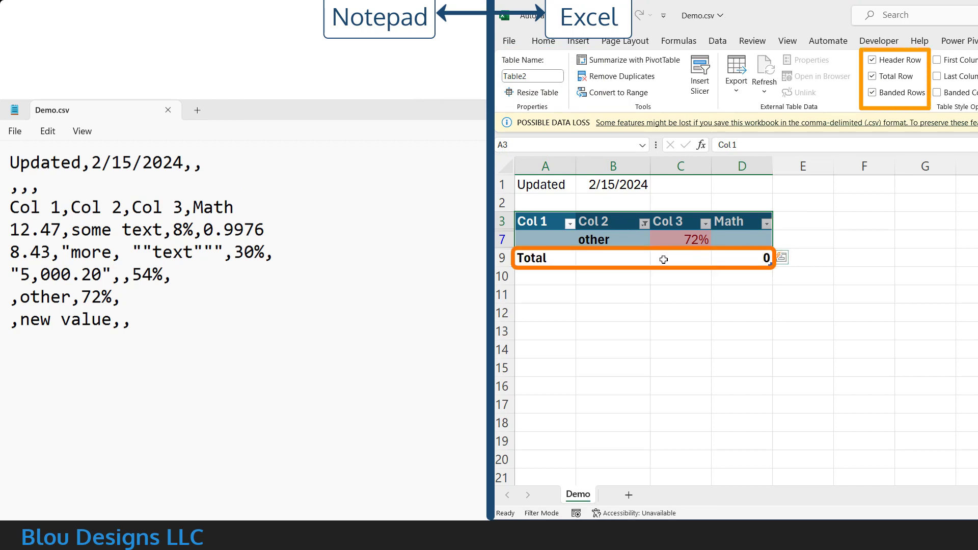
click(655, 258)
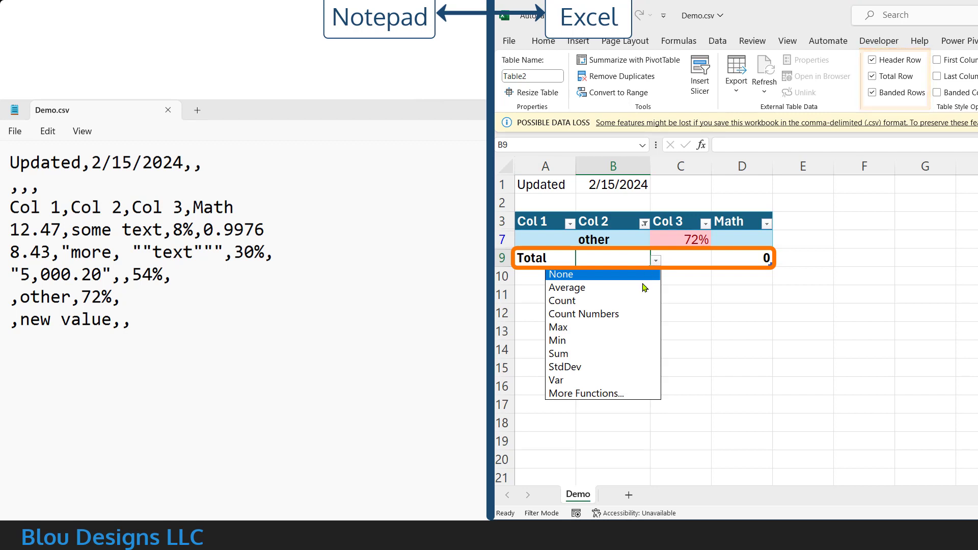
click(560, 300)
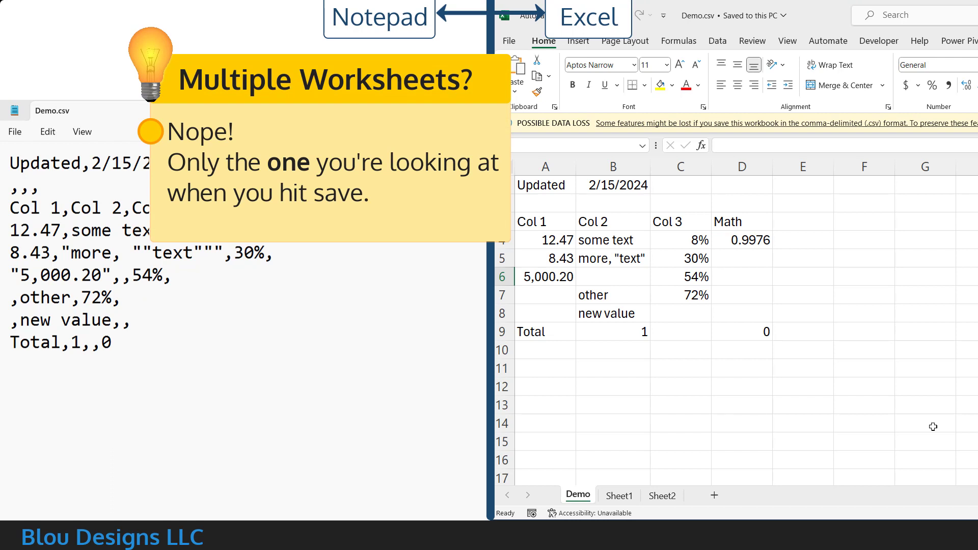
mouse_move(689, 473)
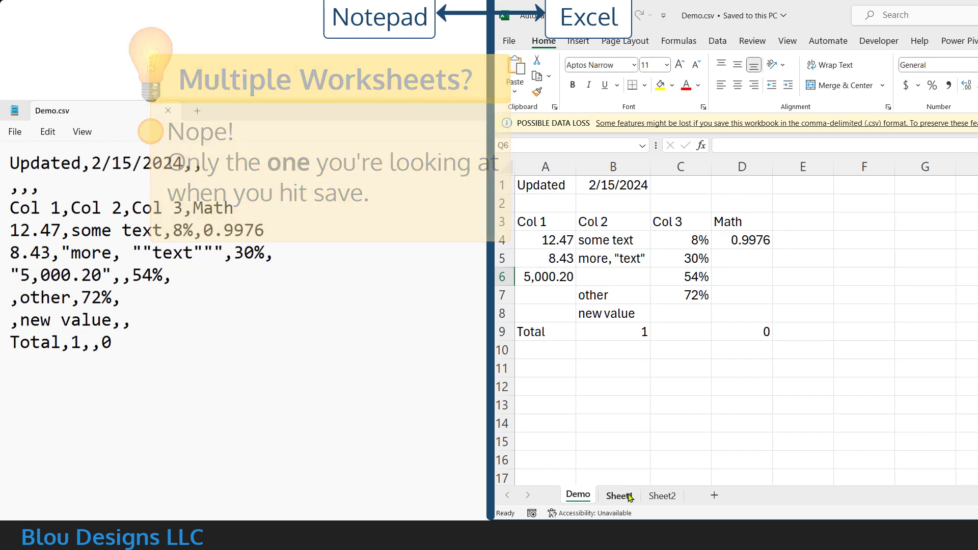
Switch between the Sheet1 and Sheet2 worksheet tabs
click(617, 495)
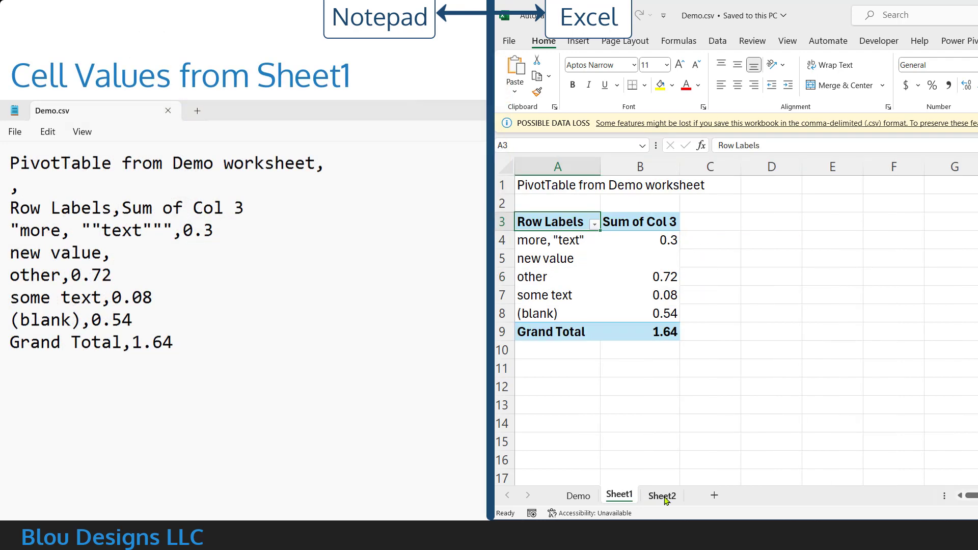
click(662, 495)
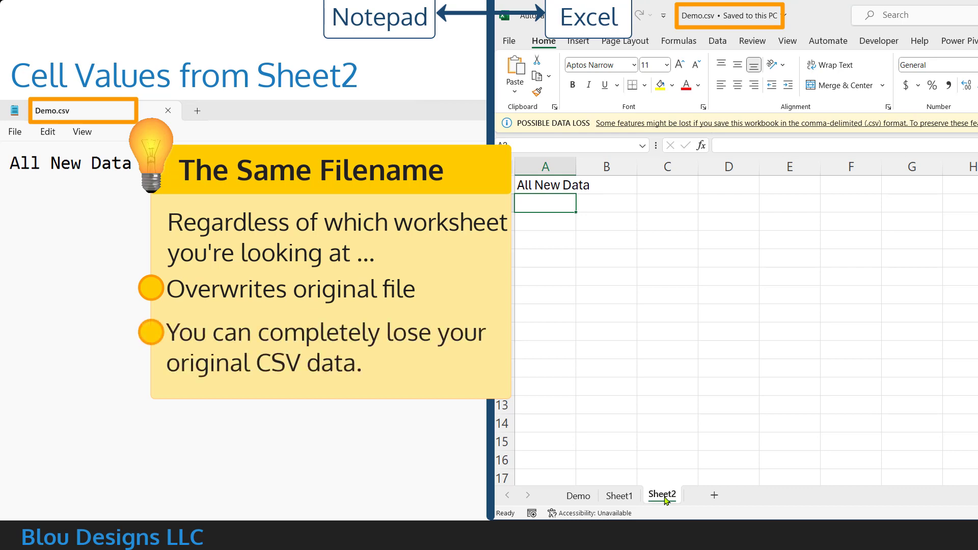
click(578, 495)
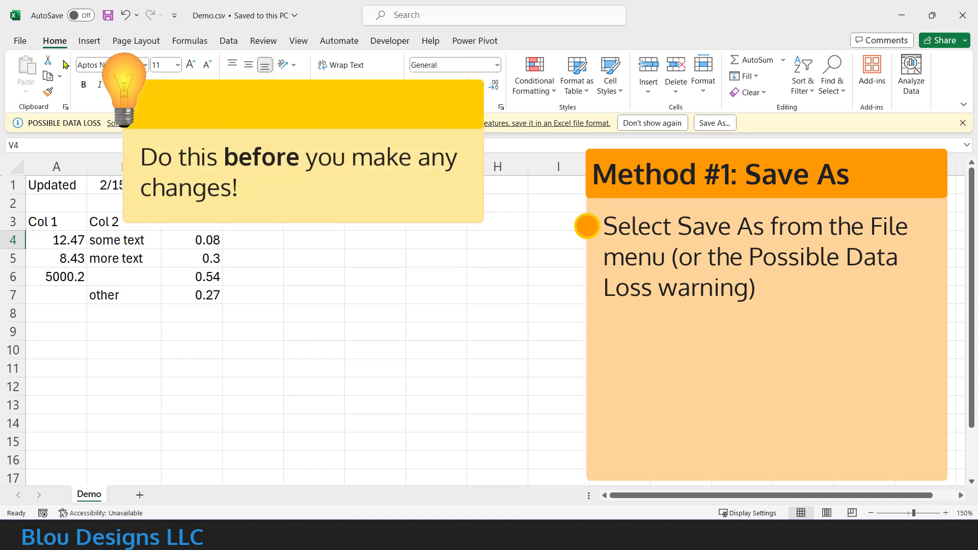
Save Demo as an Excel Workbook (*.xlsx) through Save As
click(19, 41)
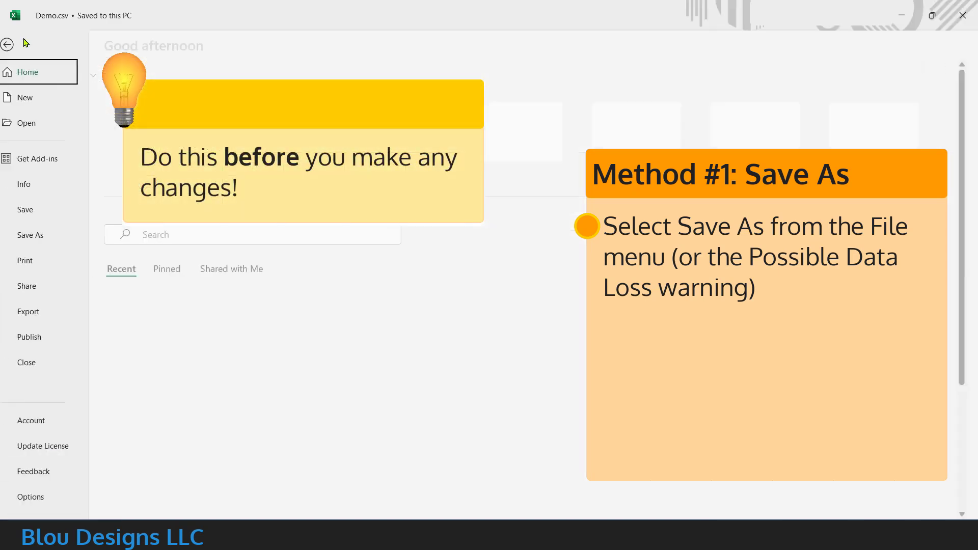
click(30, 236)
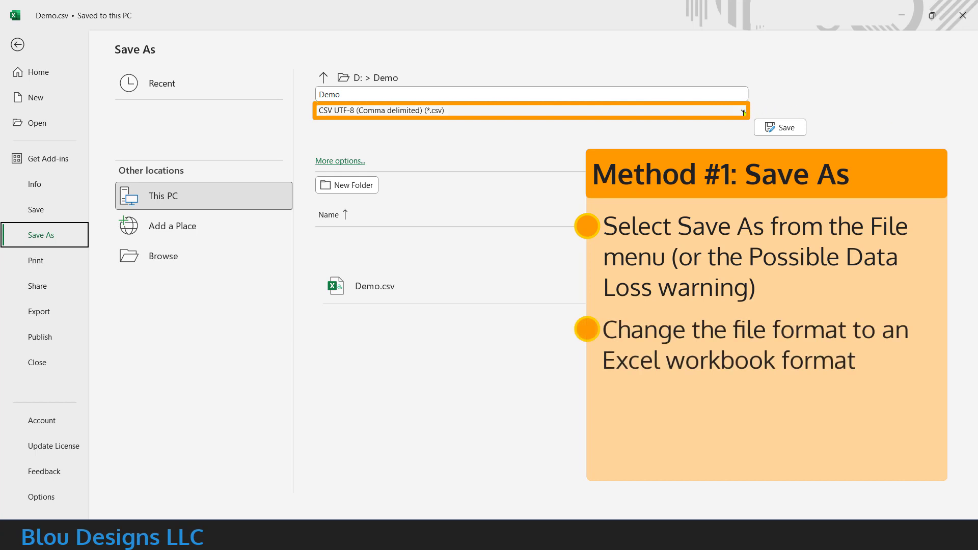
click(530, 111)
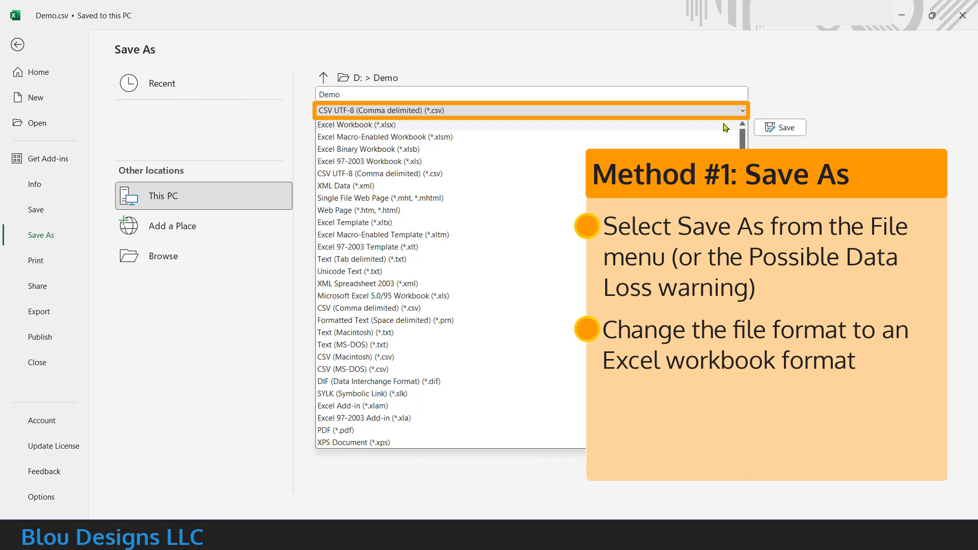
click(357, 124)
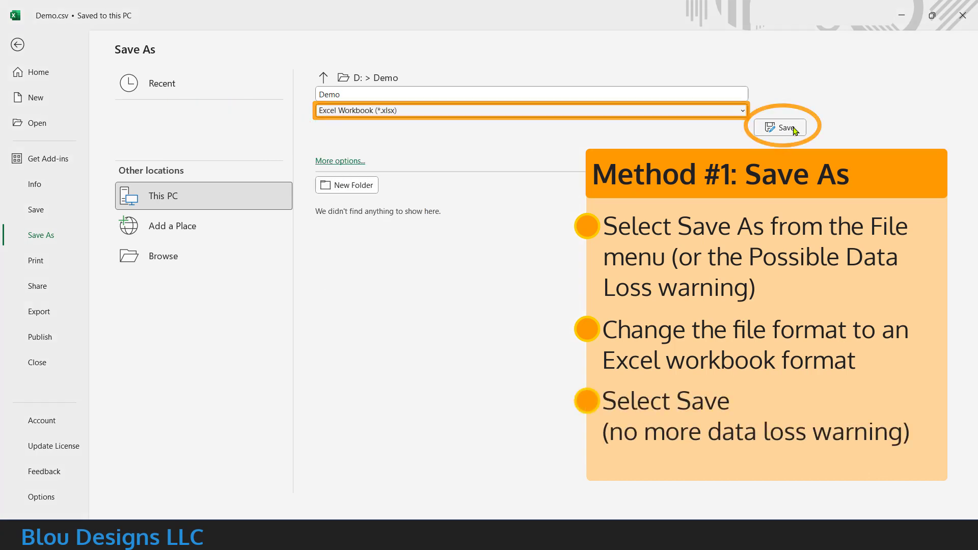
click(783, 127)
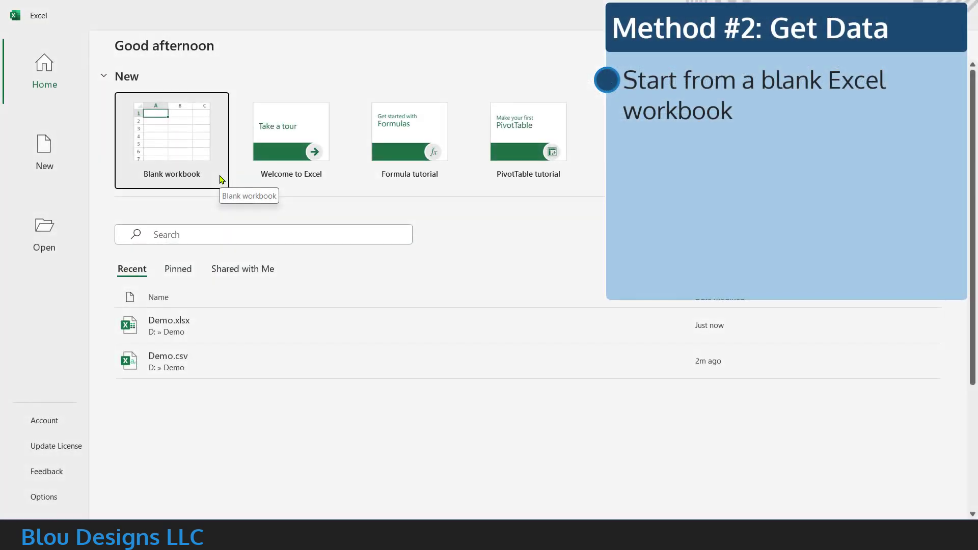
Create a blank workbook, Book1, and show its Data tab commands
click(172, 139)
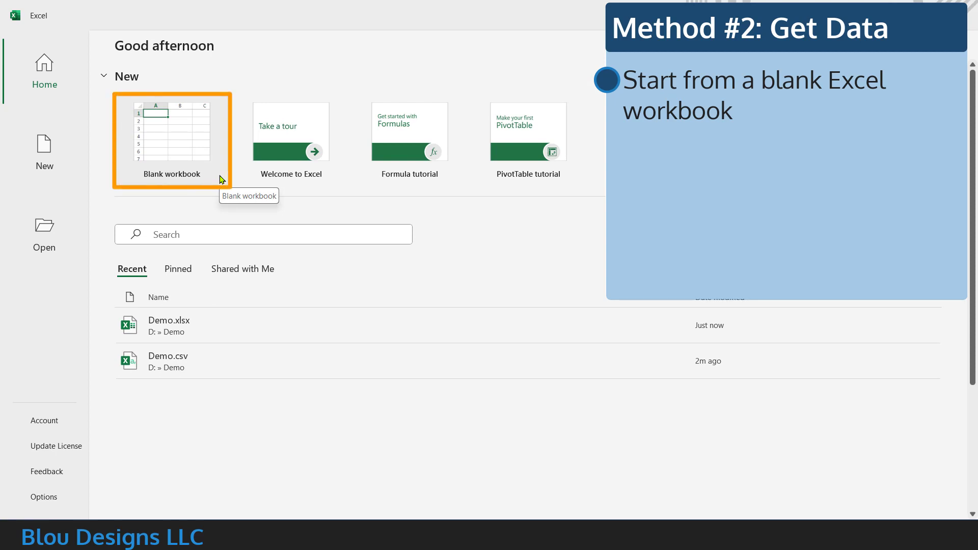
click(171, 136)
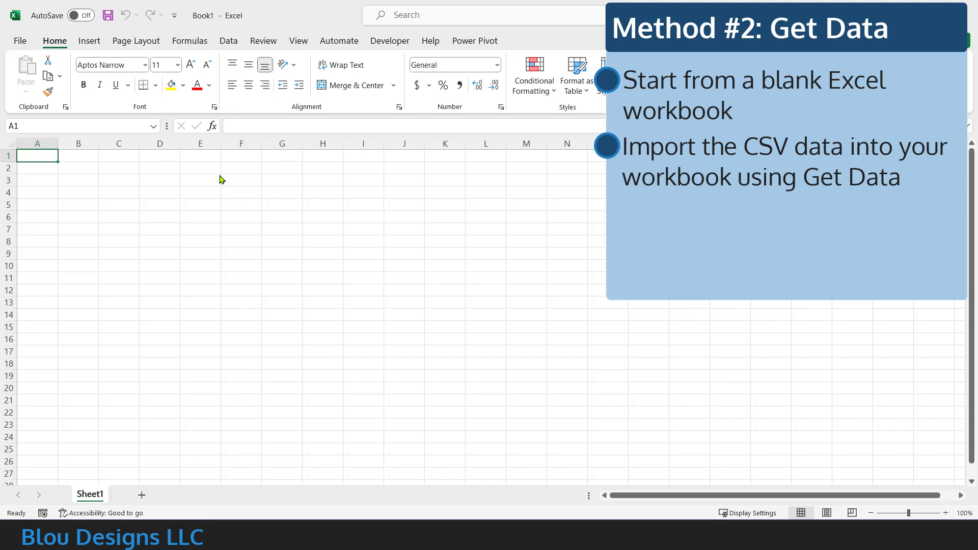
mouse_move(232, 48)
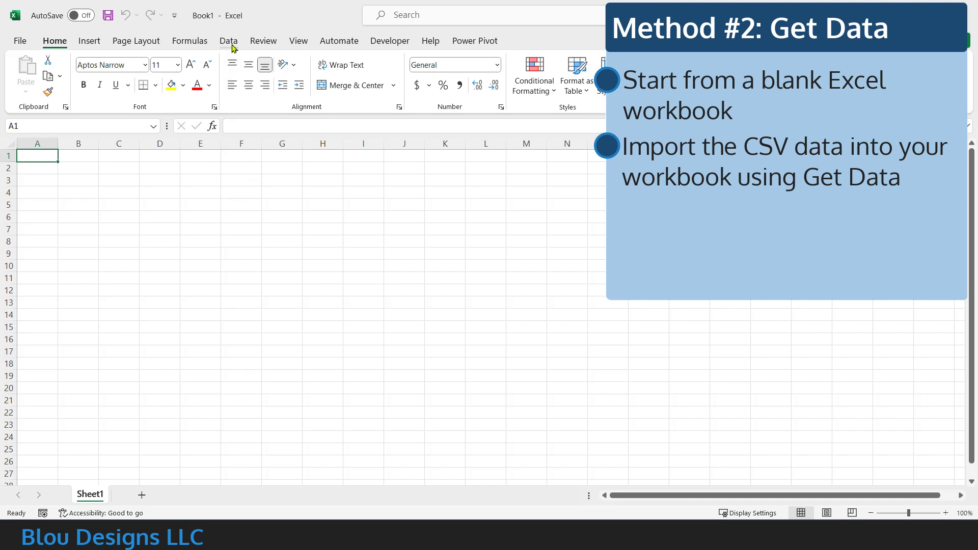
click(229, 41)
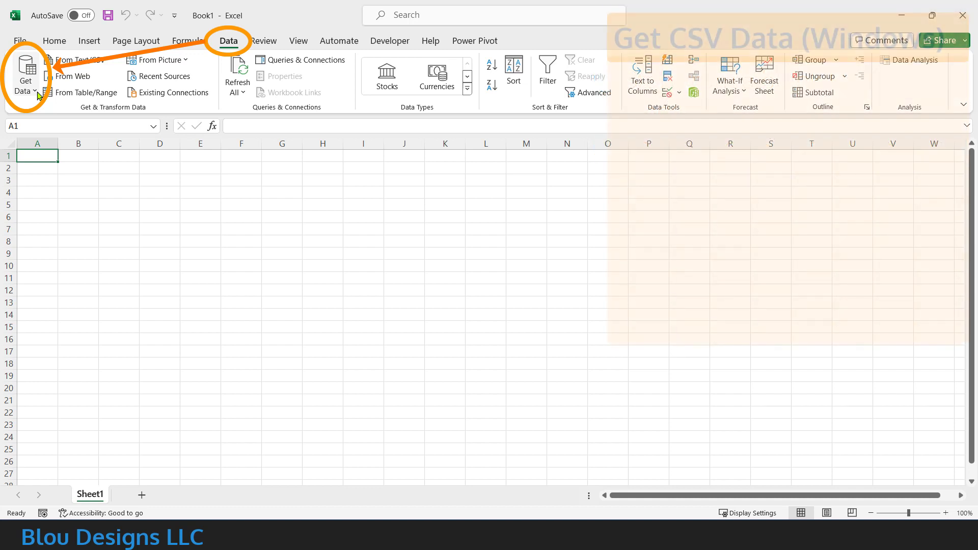
Start a Get Data import from a Text/CSV file
click(25, 75)
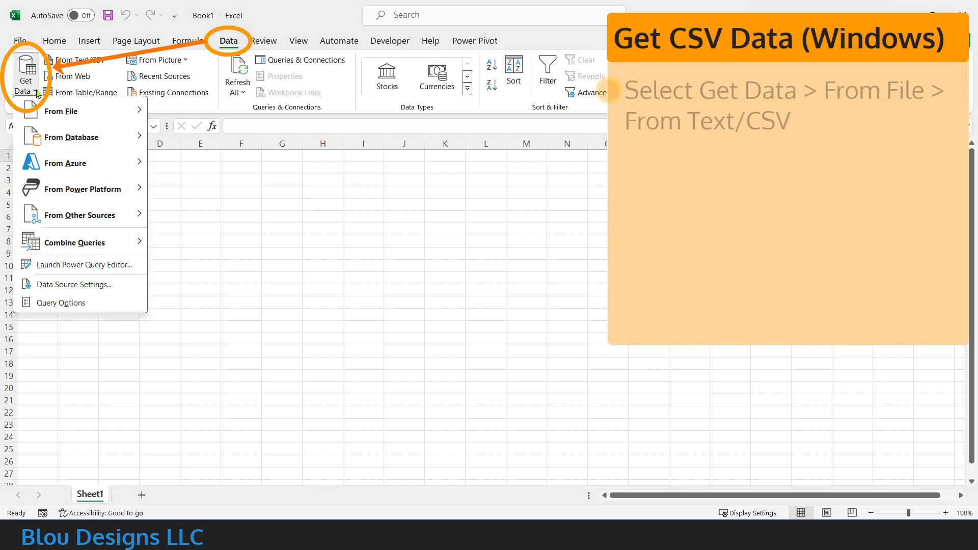
click(60, 111)
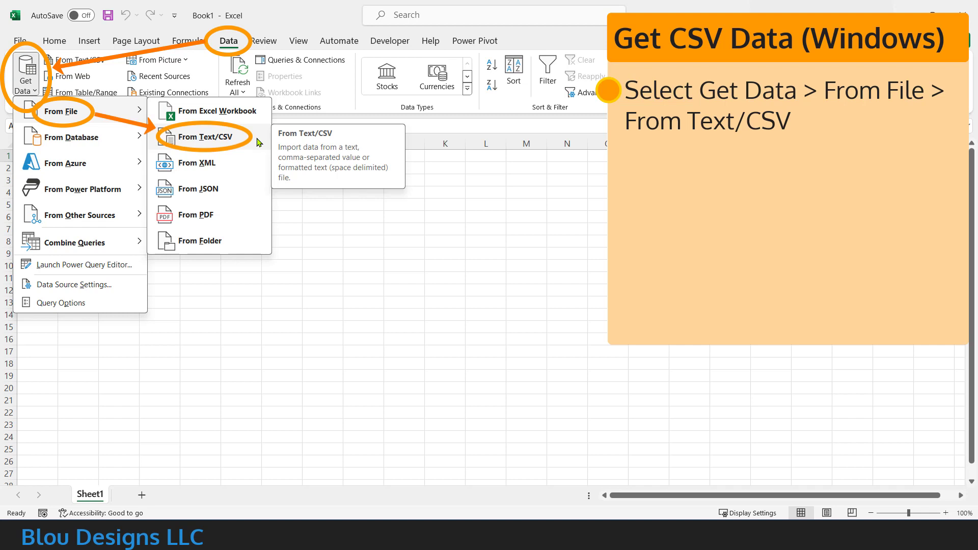
click(205, 136)
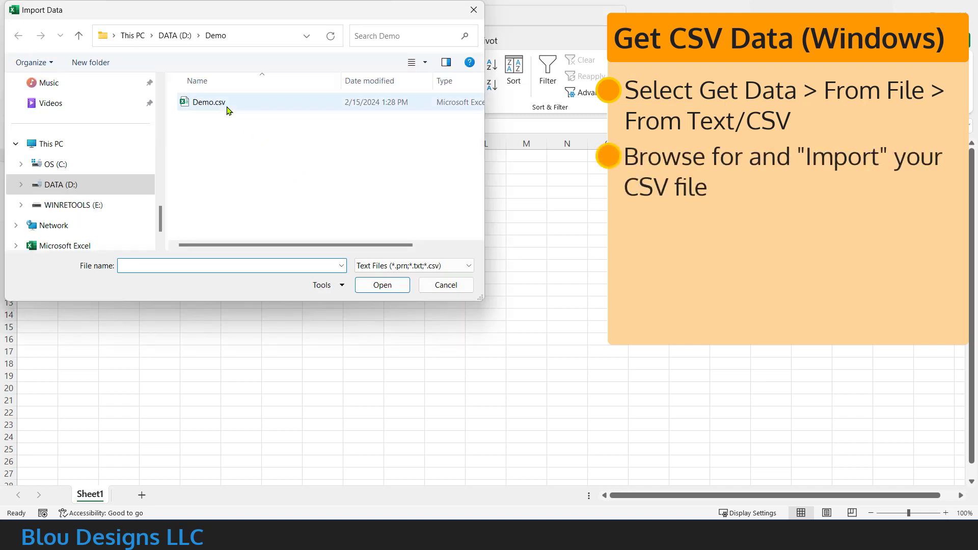
Select Demo.csv from the Demo folder and import it
click(208, 102)
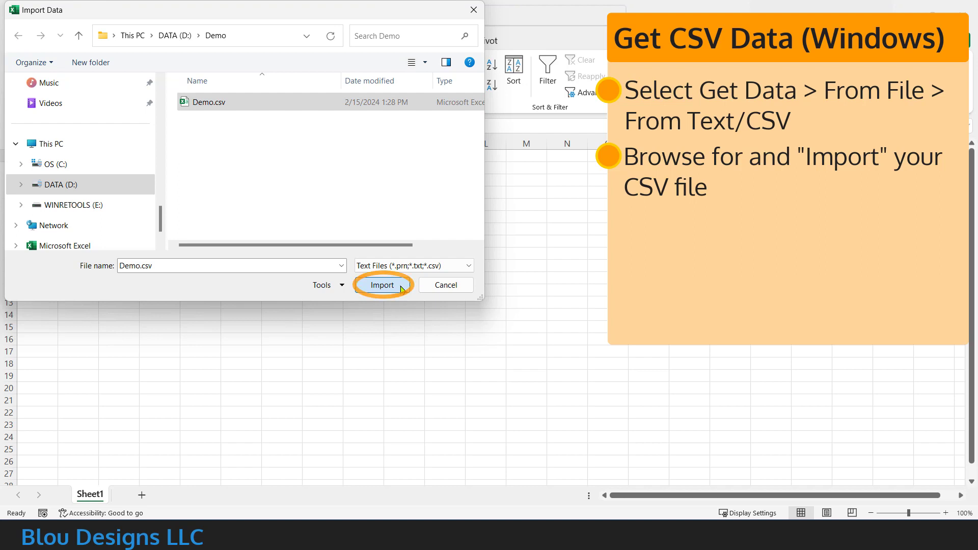
click(383, 285)
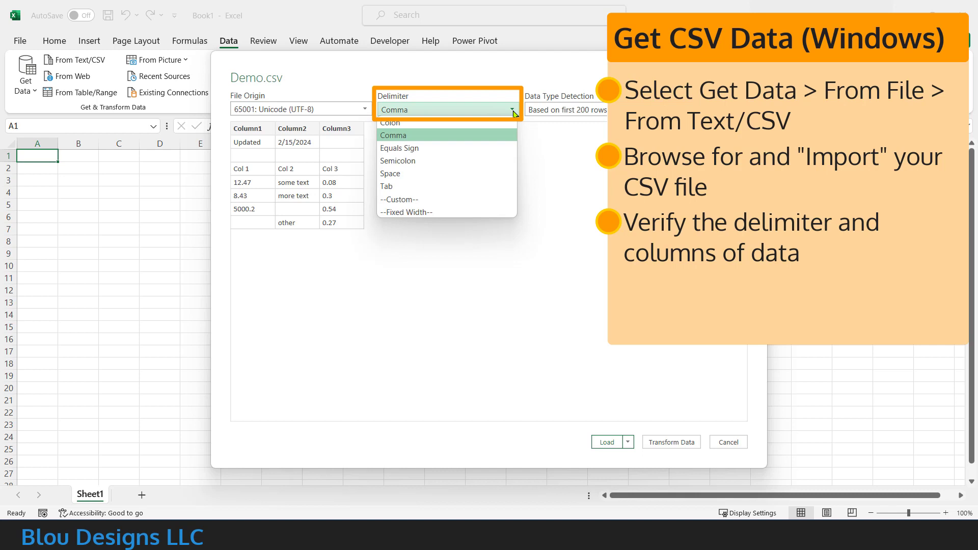
Keep the Comma delimiter and load the three-column data into Book1
click(393, 135)
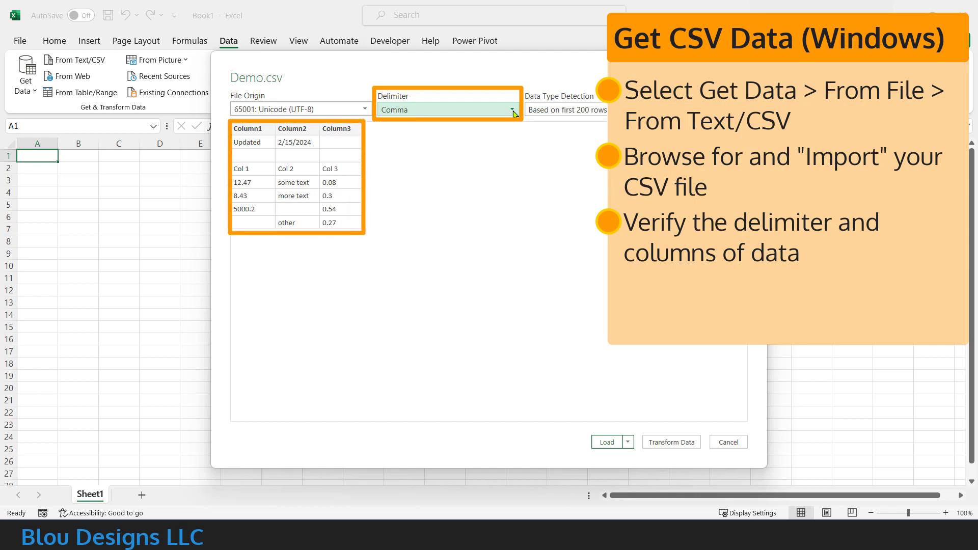
mouse_move(562, 225)
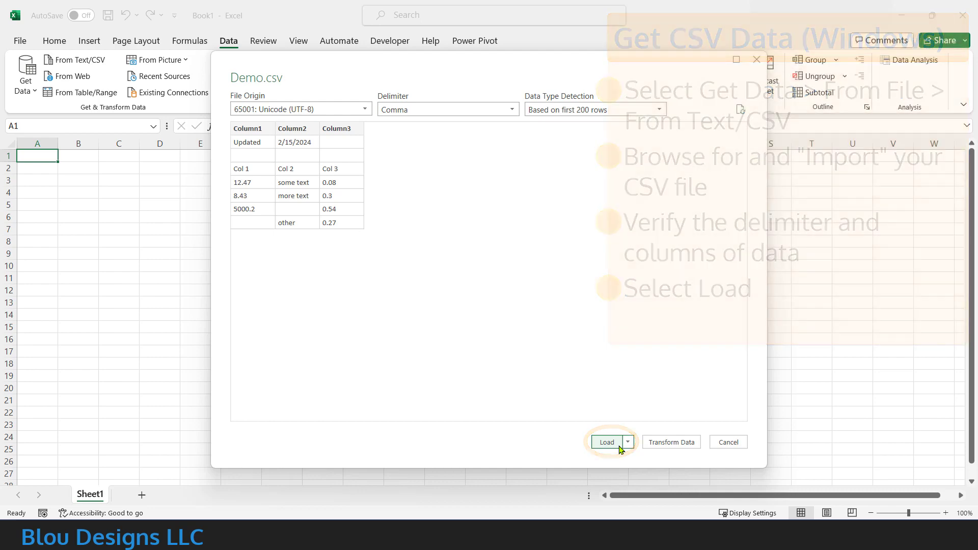
click(606, 441)
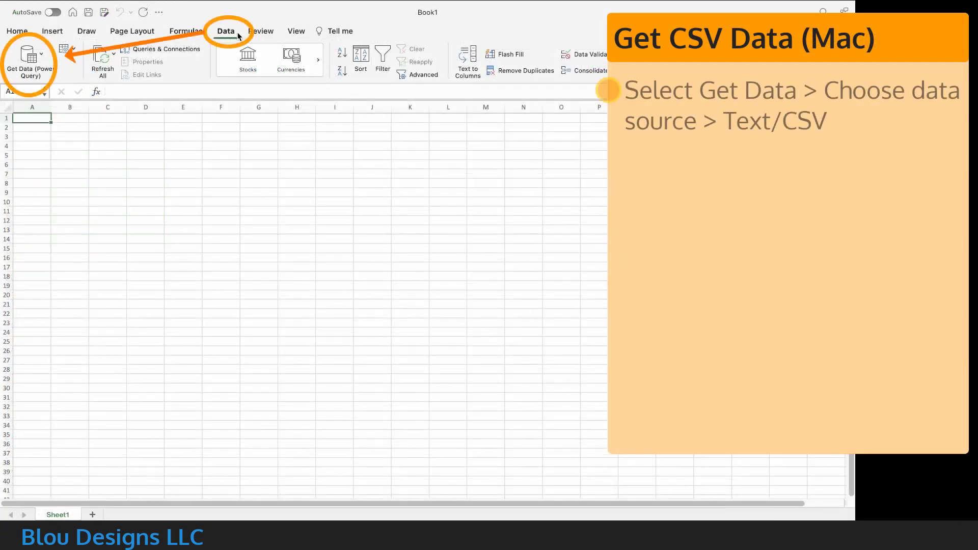
Choose Text/CSV as the Get Data source in Excel for Mac
click(27, 59)
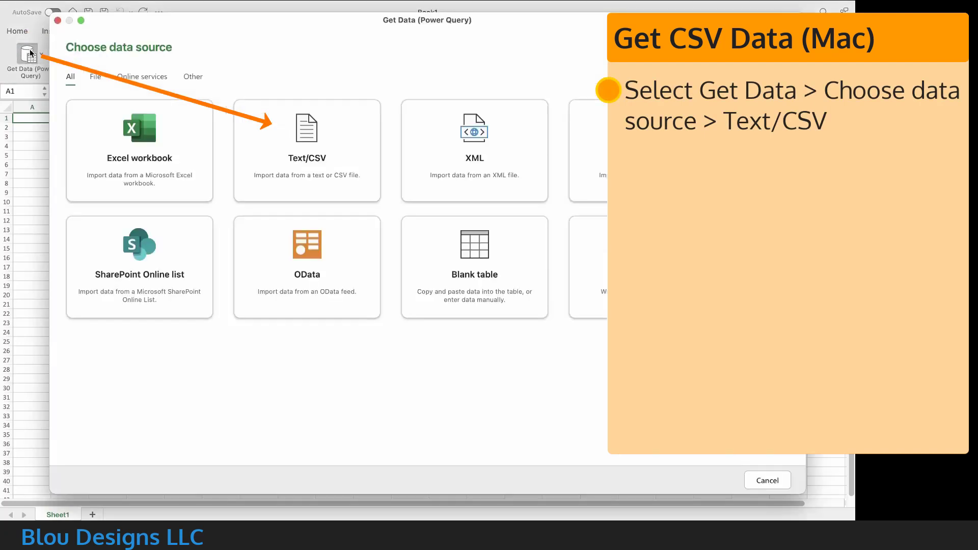
mouse_move(365, 138)
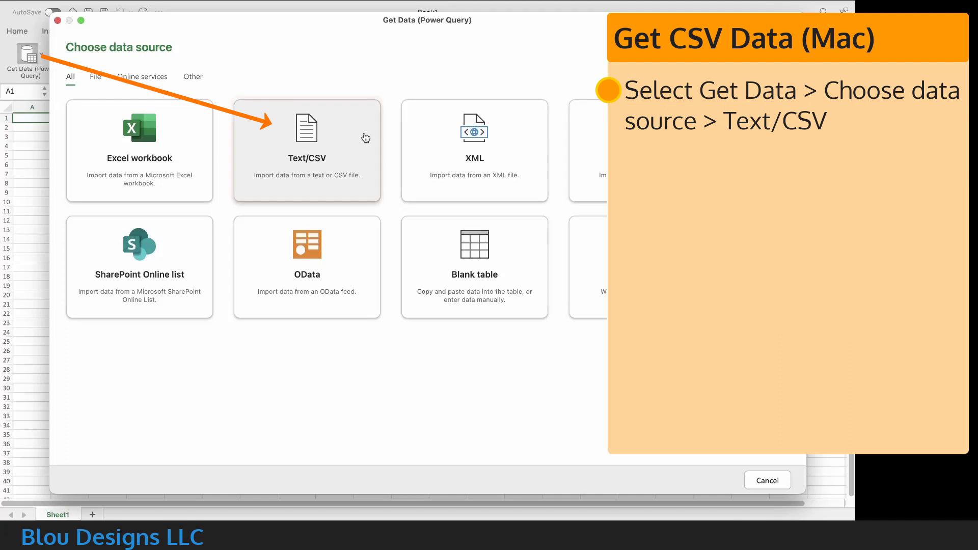
click(307, 149)
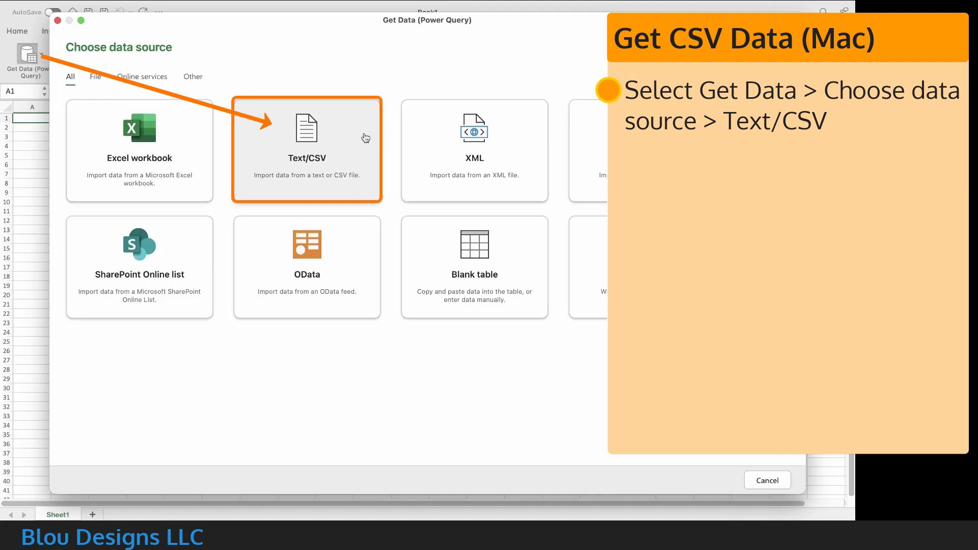
click(306, 149)
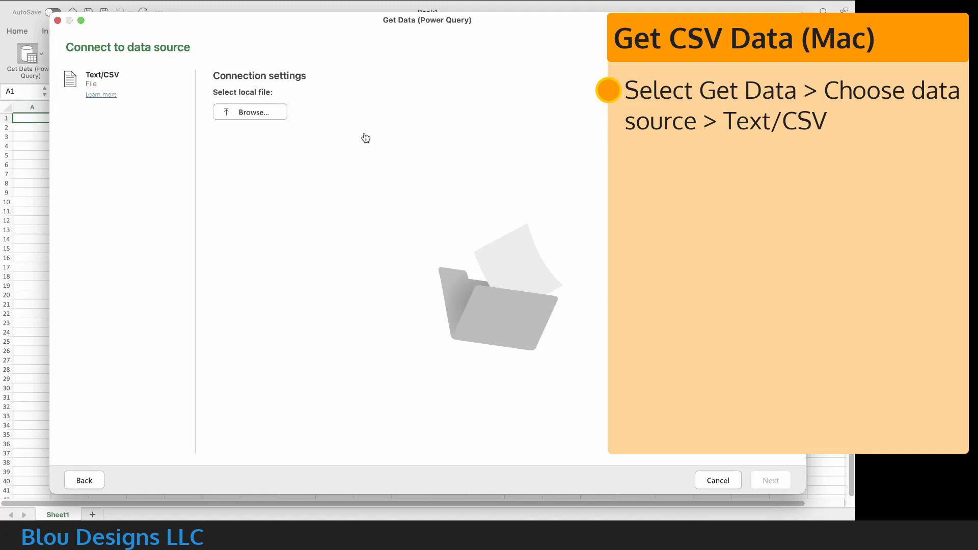
mouse_move(275, 114)
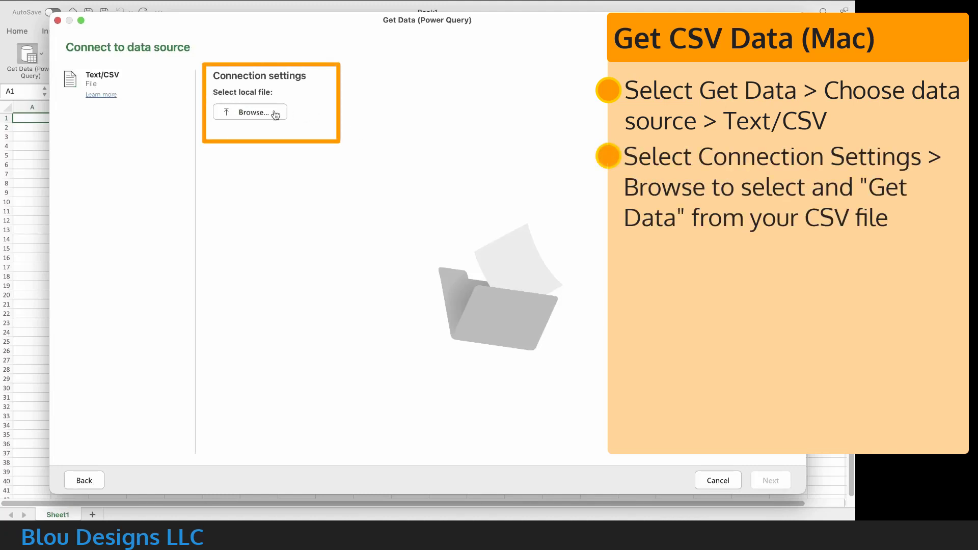
Browse to Documents > Demo, pick Demo.csv, and continue to its data preview
click(249, 112)
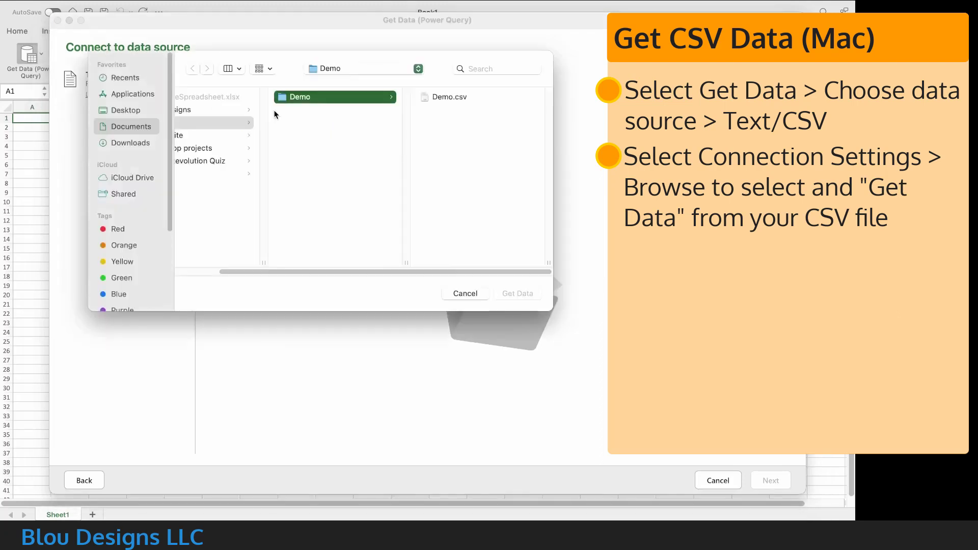
click(336, 97)
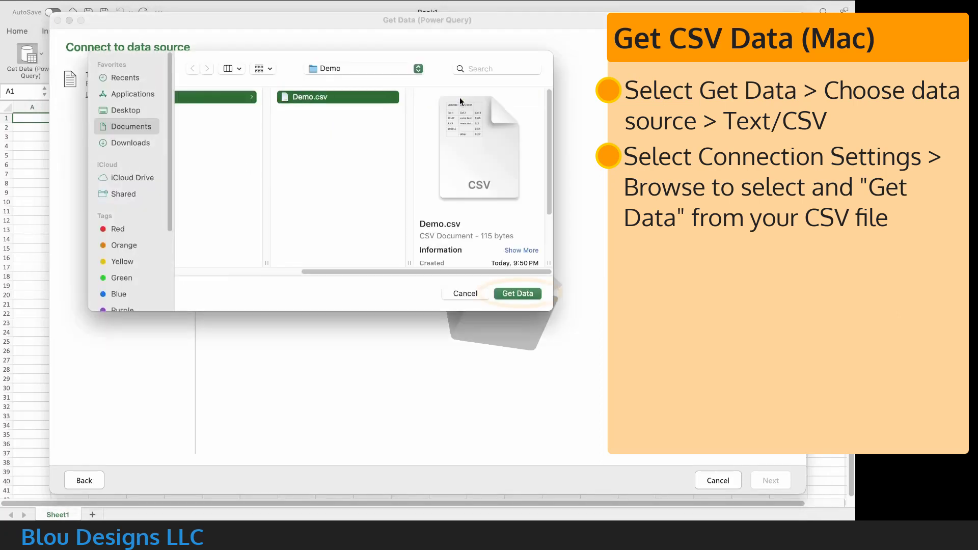
click(517, 294)
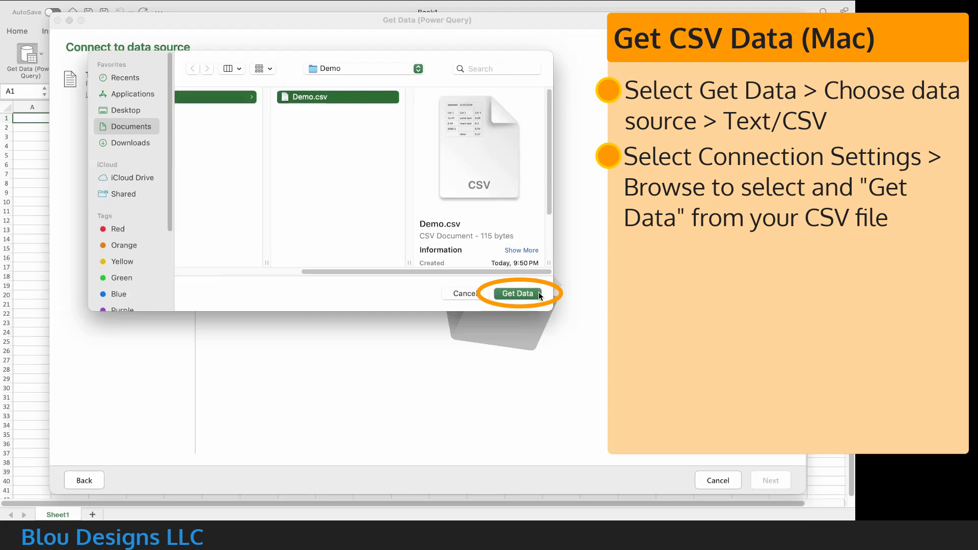
click(516, 293)
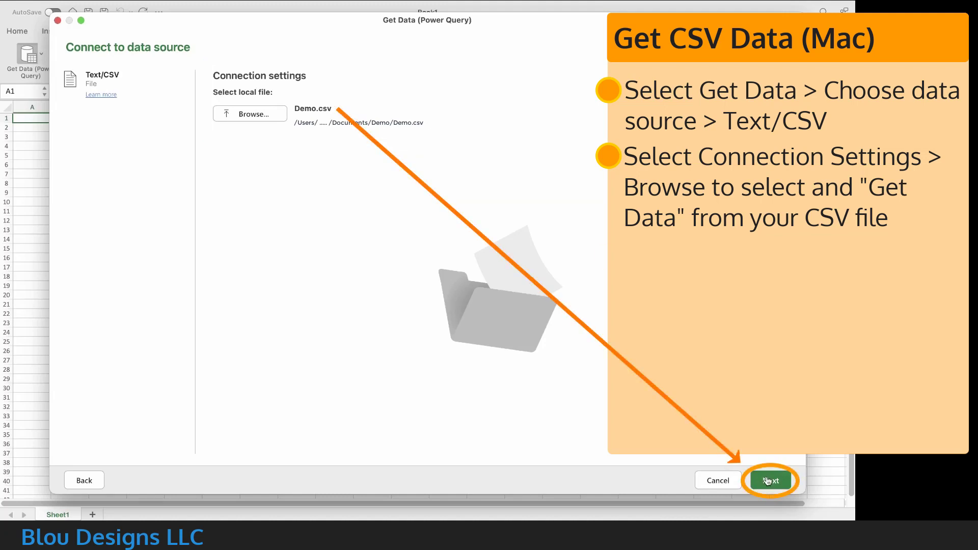
click(769, 481)
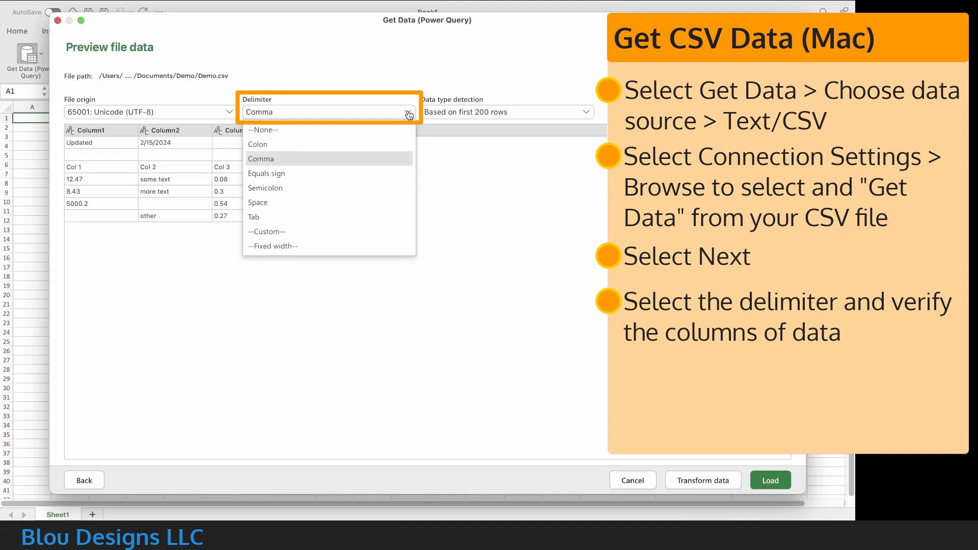
Keep the Comma delimiter and load Demo.csv into a new Demo sheet
click(261, 159)
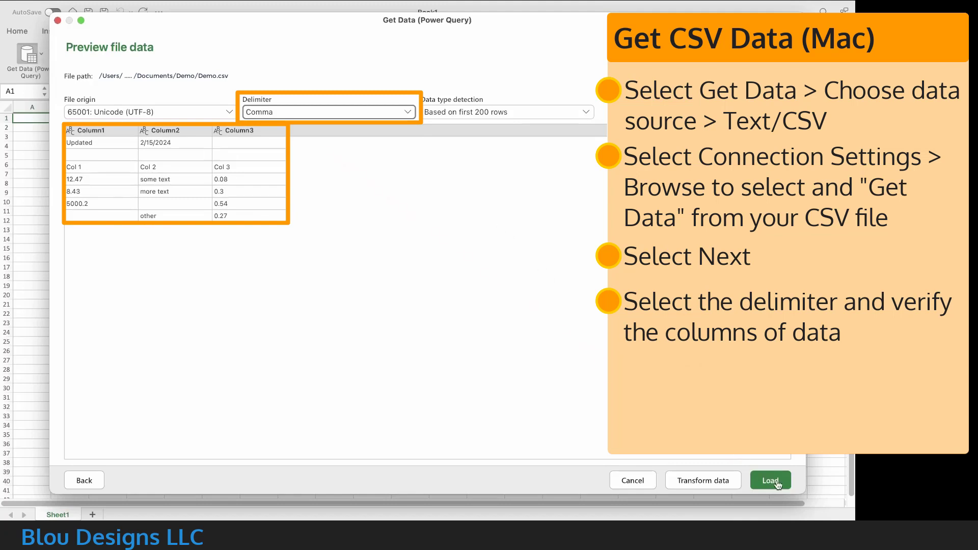
click(769, 480)
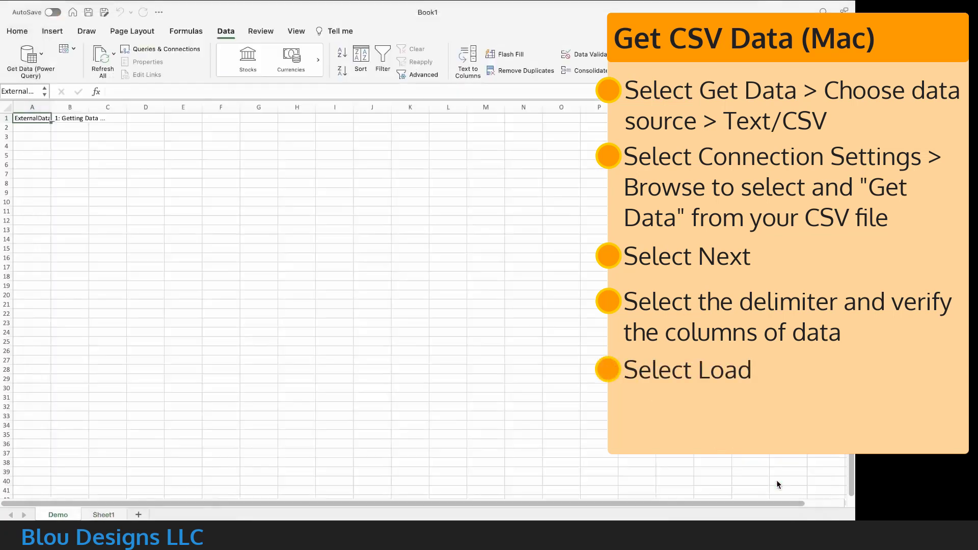